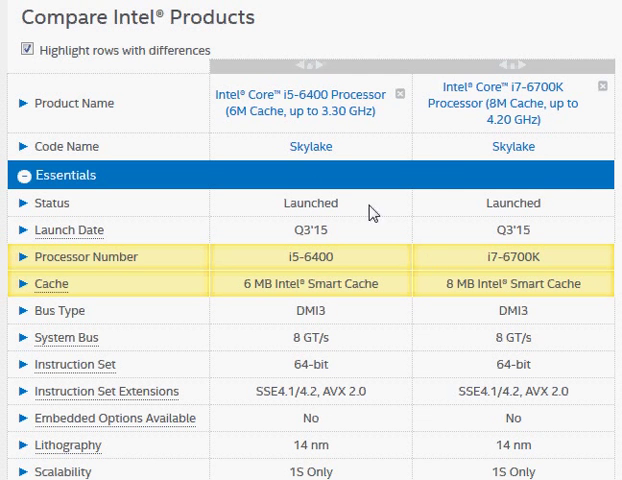
{"action": "mouse_move", "coordinate": [290, 103]}
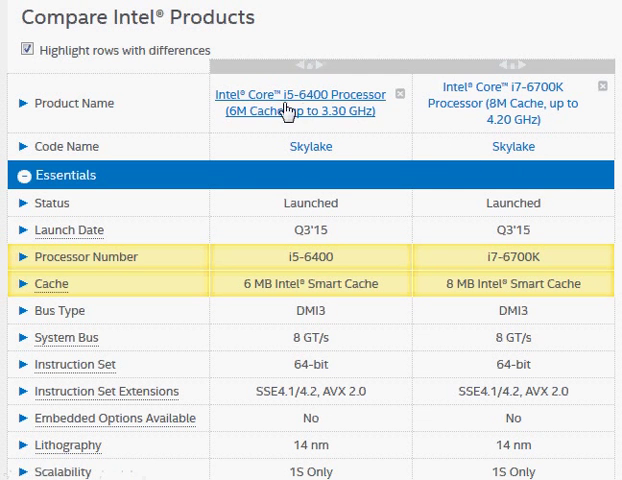
{"action": "mouse_move", "coordinate": [410, 105]}
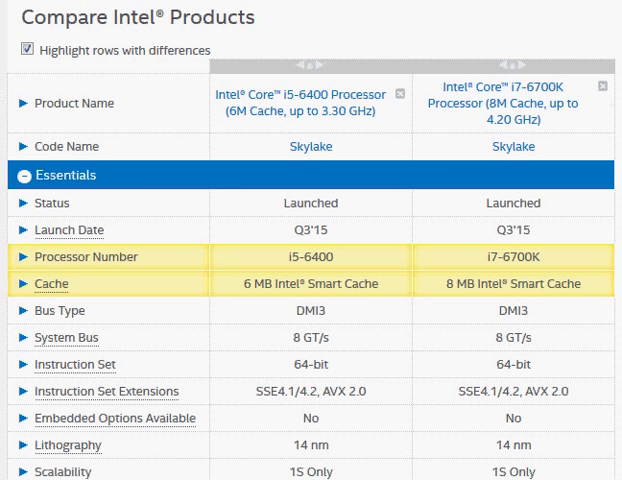
Mark the i7-6700K's 4.2 GHz max turbo frequency in the spec comparison.
{"action": "scroll", "scroll_direction": "down", "scroll_amount": 3}
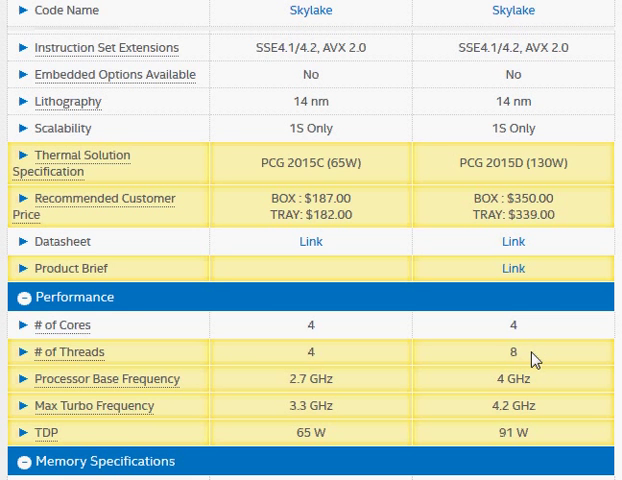
{"action": "mouse_move", "coordinate": [485, 397]}
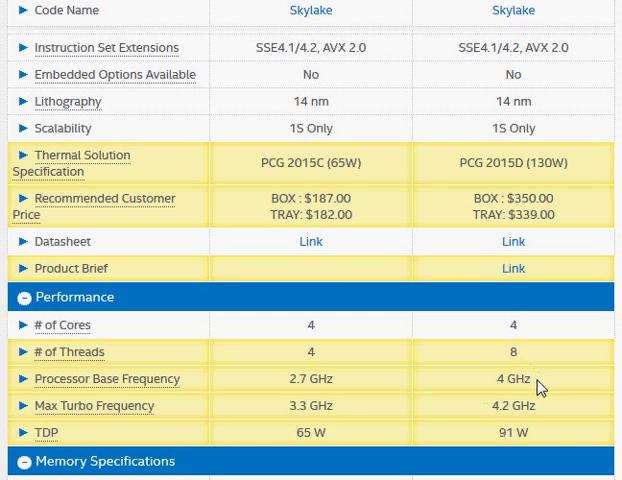
{"action": "mouse_move", "coordinate": [290, 413]}
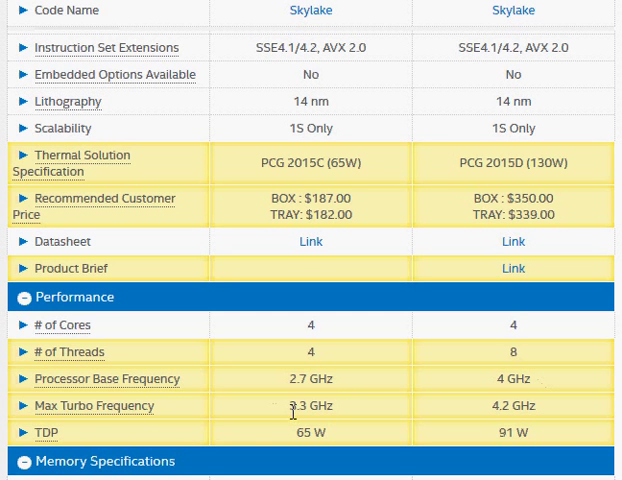
{"action": "mouse_move", "coordinate": [497, 385]}
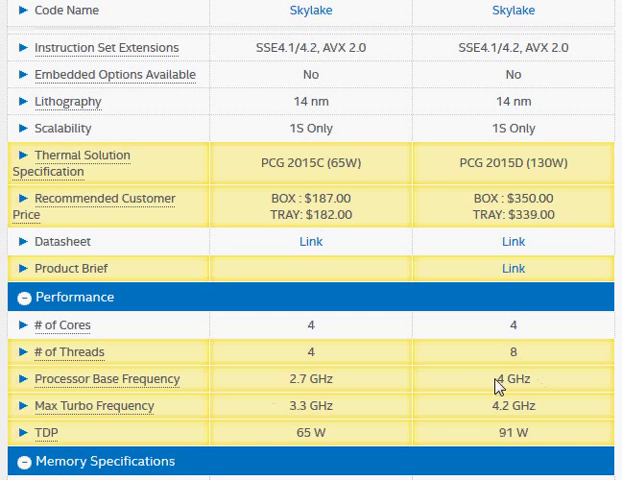
{"action": "double_click", "coordinate": [311, 378]}
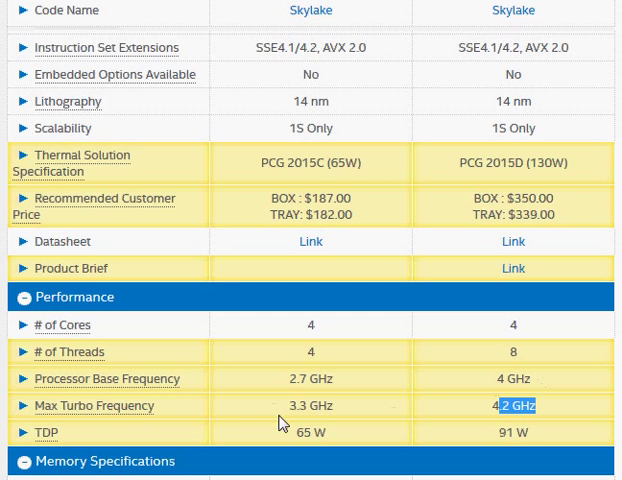
{"action": "mouse_move", "coordinate": [360, 421]}
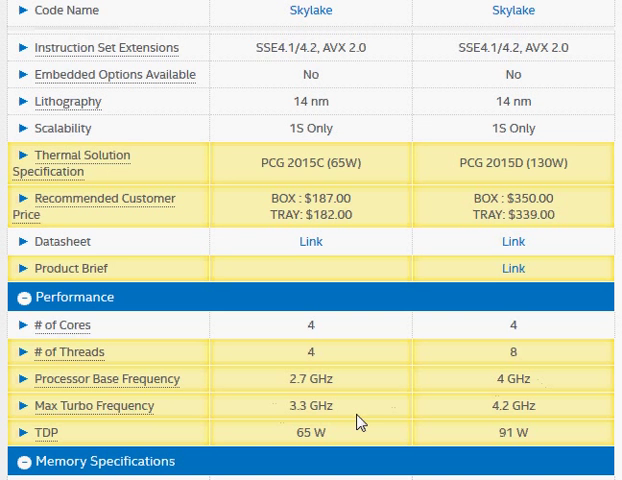
{"action": "mouse_move", "coordinate": [359, 422]}
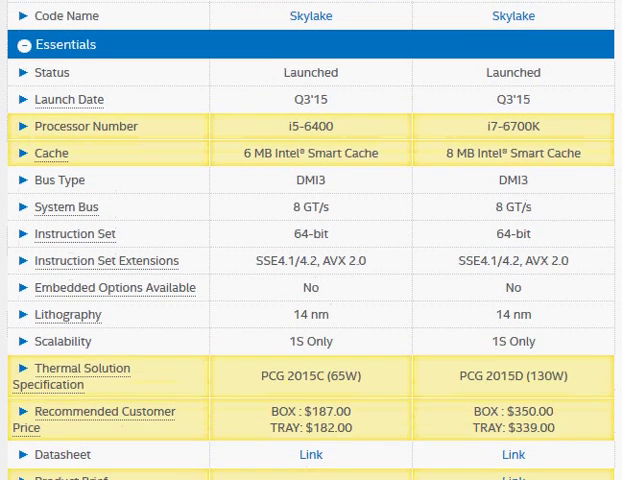
{"action": "scroll", "scroll_direction": "up", "scroll_amount": 3}
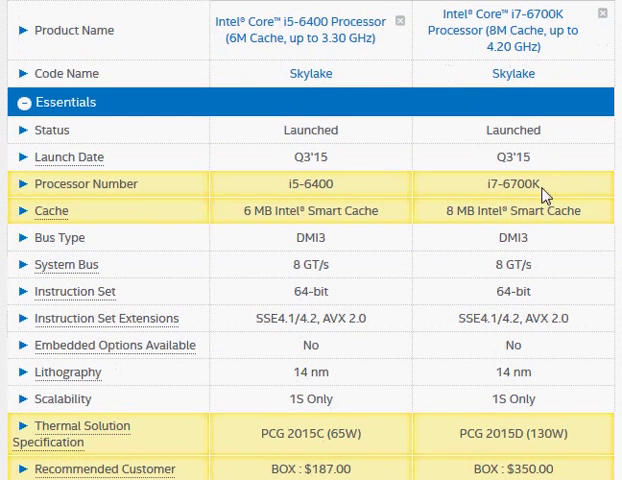
{"action": "double_click", "coordinate": [500, 210]}
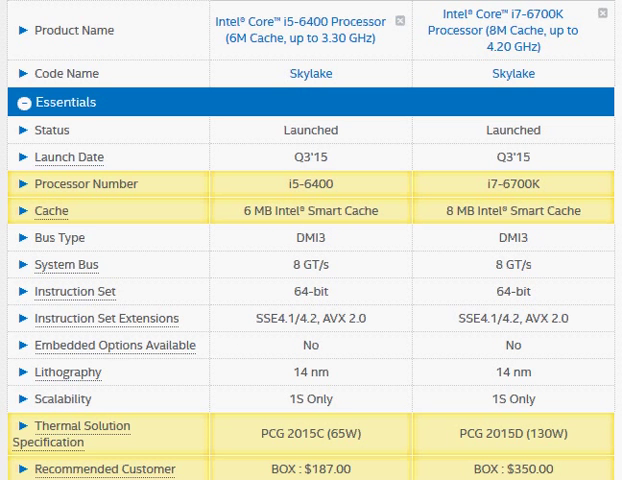
Bring up the PassMark page for the Core i7-6700K showing CPU Mark 10881.
{"action": "scroll", "scroll_direction": "down", "scroll_amount": 3}
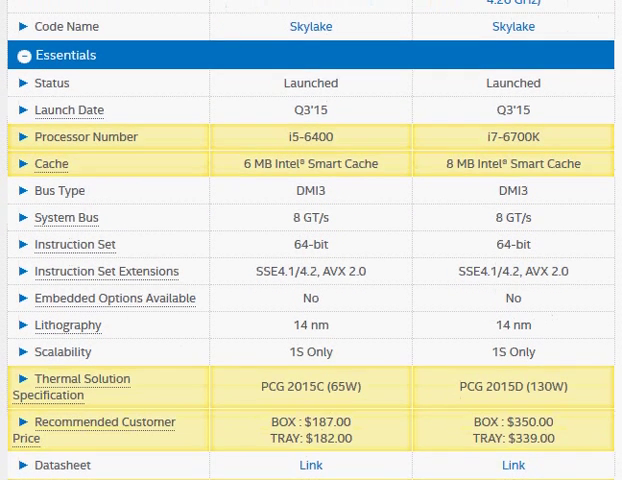
{"action": "scroll", "scroll_direction": "down", "scroll_amount": 3}
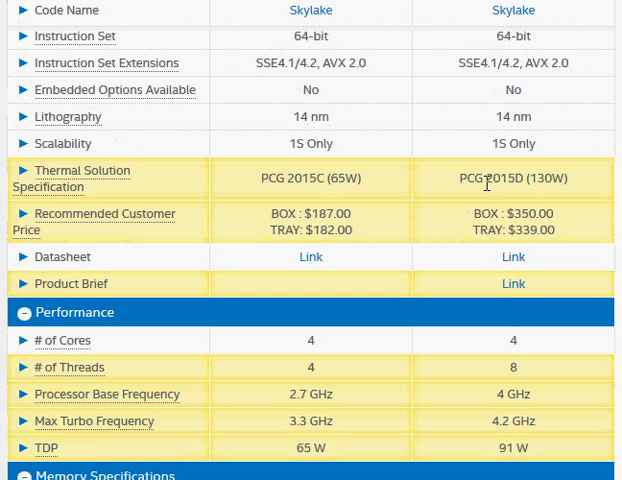
{"action": "mouse_move", "coordinate": [463, 220]}
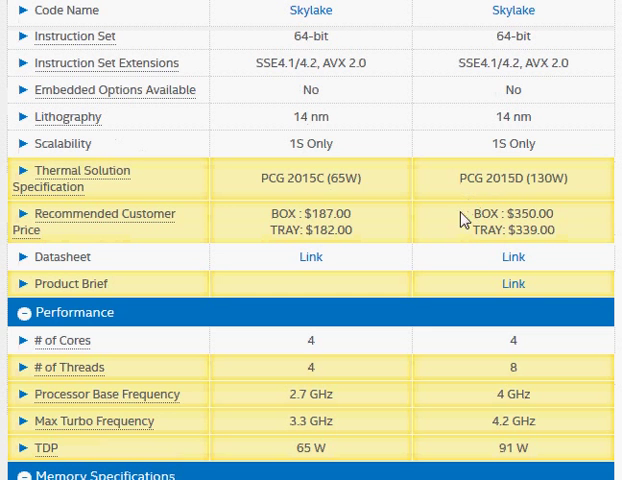
{"action": "double_click", "coordinate": [328, 213]}
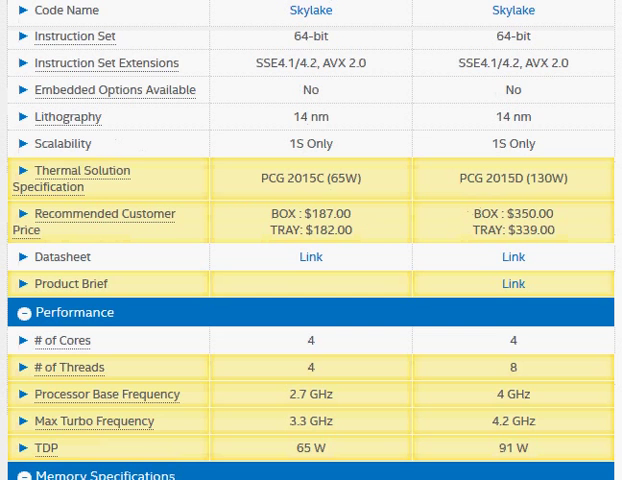
{"action": "scroll", "scroll_direction": "up", "scroll_amount": 3}
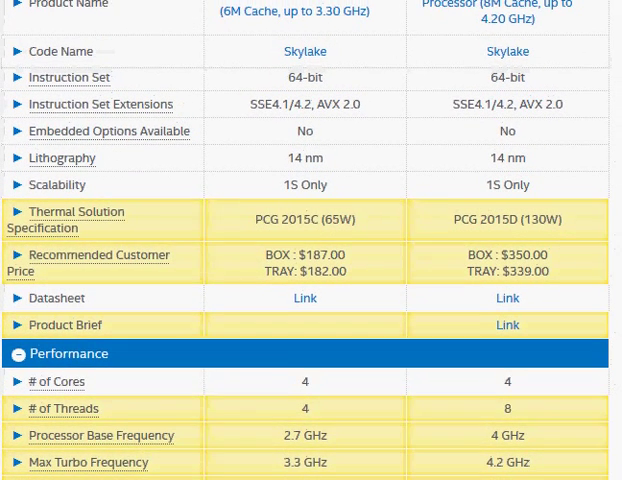
{"action": "scroll", "scroll_direction": "up", "scroll_amount": 3}
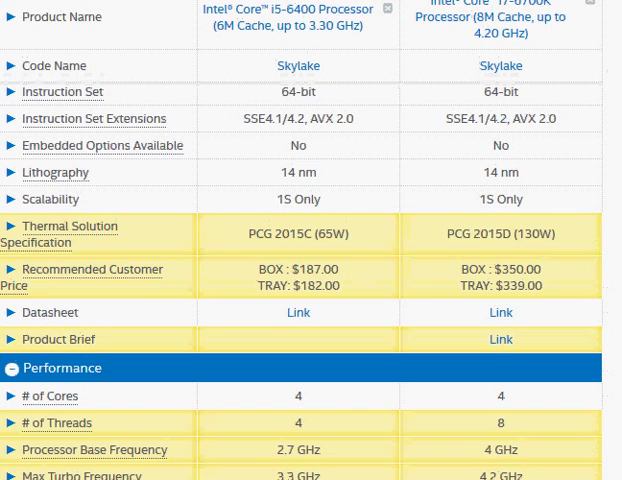
View the i5-6400's 6686 CPU Mark, then return to ARK's graphics spec comparison.
{"action": "scroll", "scroll_direction": "down", "scroll_amount": 3}
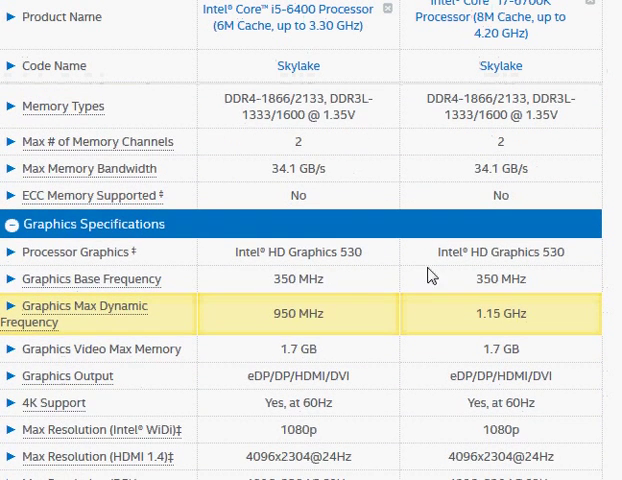
{"action": "double_click", "coordinate": [343, 251]}
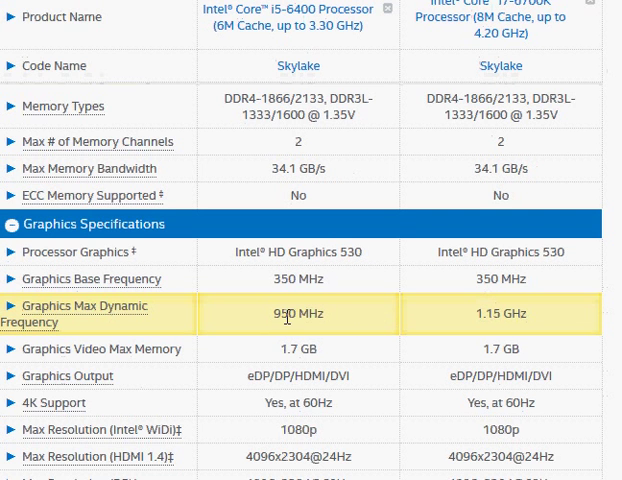
{"action": "mouse_move", "coordinate": [482, 310]}
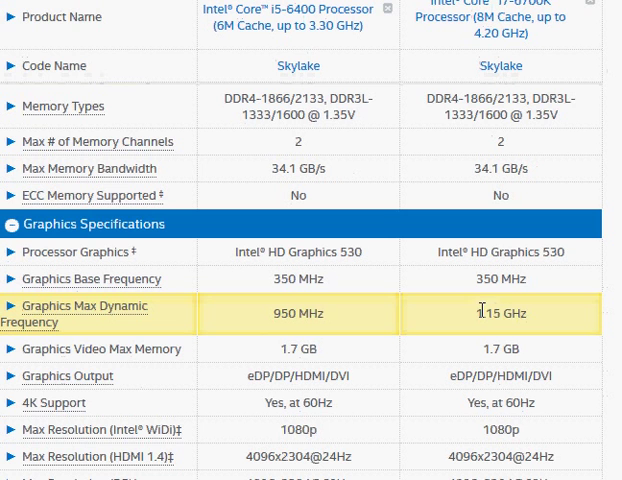
{"action": "double_click", "coordinate": [502, 313]}
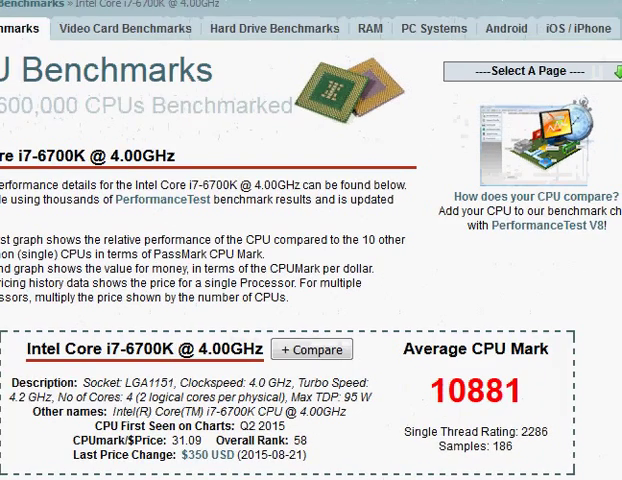
{"action": "scroll", "scroll_direction": "up", "scroll_amount": 3}
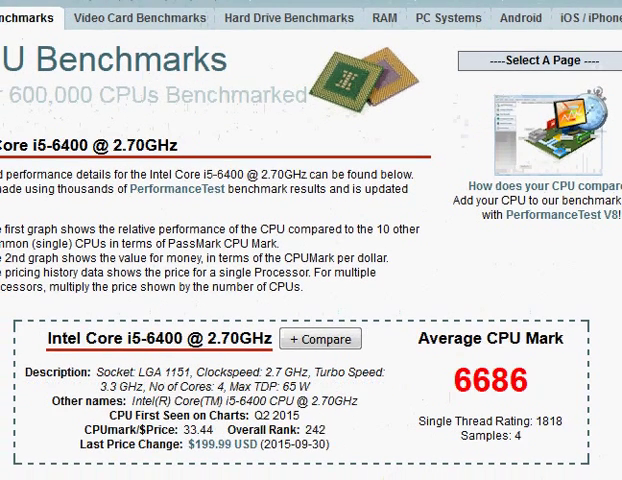
{"action": "scroll", "scroll_direction": "down", "scroll_amount": 3}
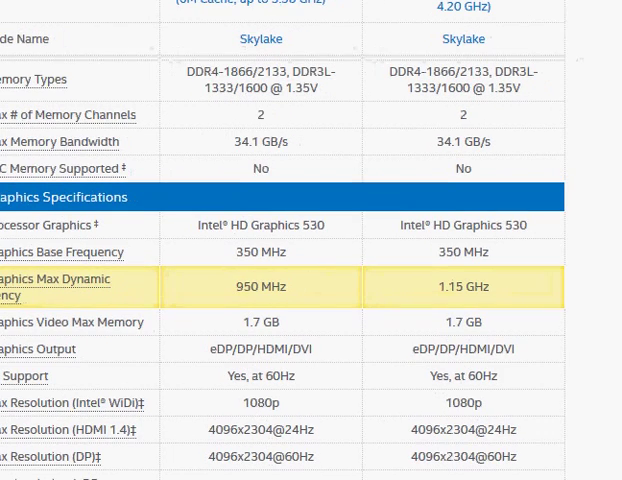
{"action": "scroll", "scroll_direction": "down", "scroll_amount": 3}
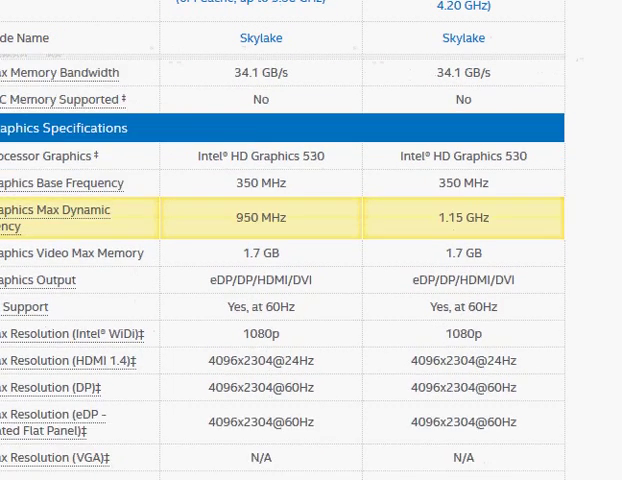
{"action": "scroll", "scroll_direction": "up", "scroll_amount": 3}
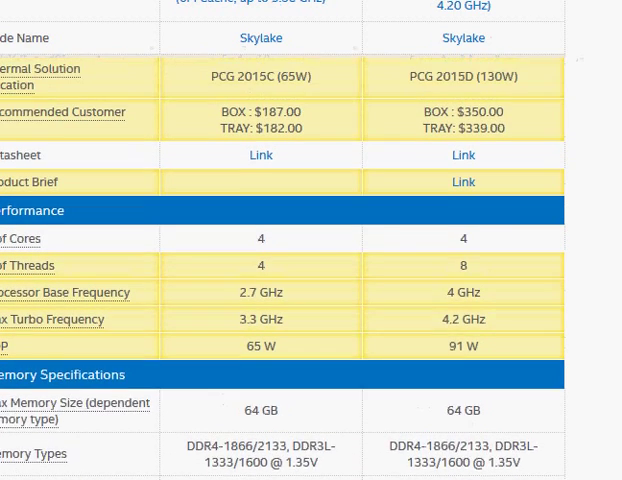
{"action": "scroll", "scroll_direction": "down", "scroll_amount": 3}
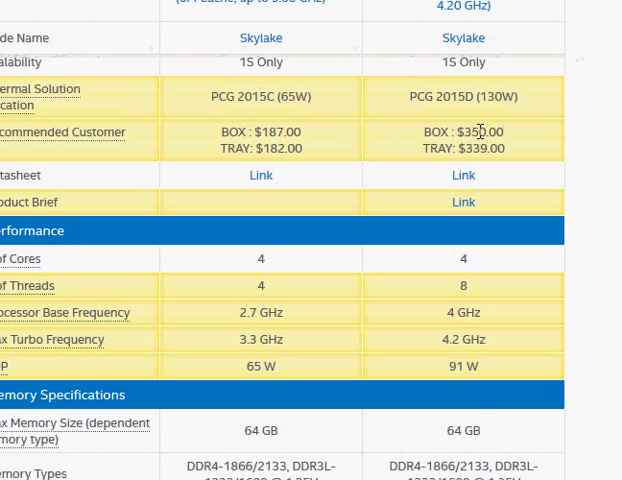
{"action": "double_click", "coordinate": [478, 131]}
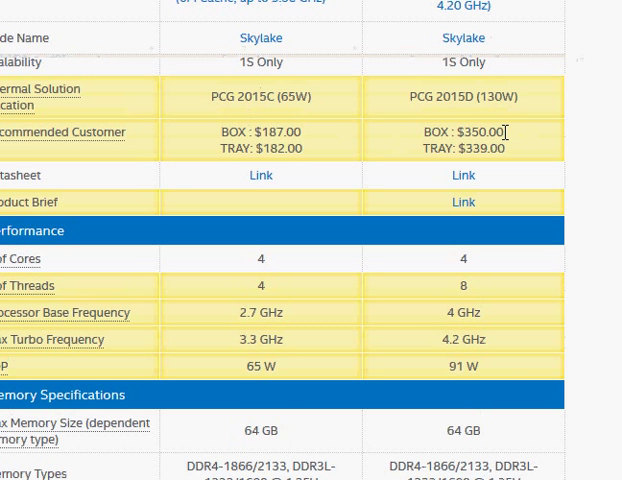
{"action": "scroll", "scroll_direction": "up", "scroll_amount": 3}
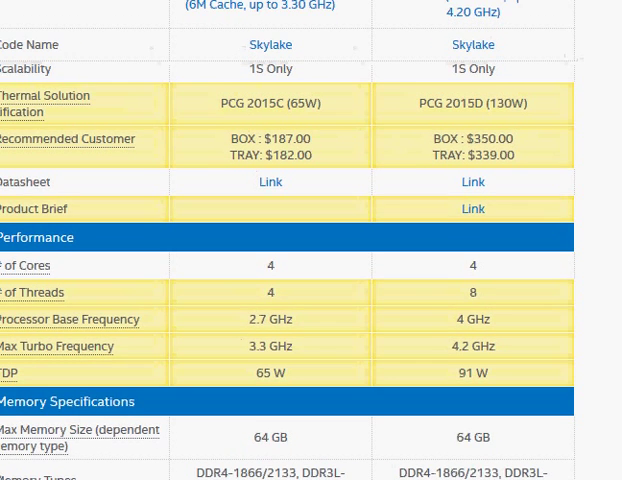
{"action": "scroll", "scroll_direction": "up", "scroll_amount": 3}
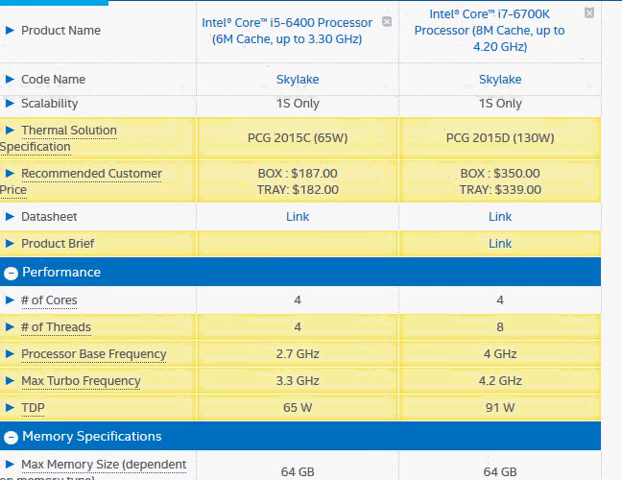